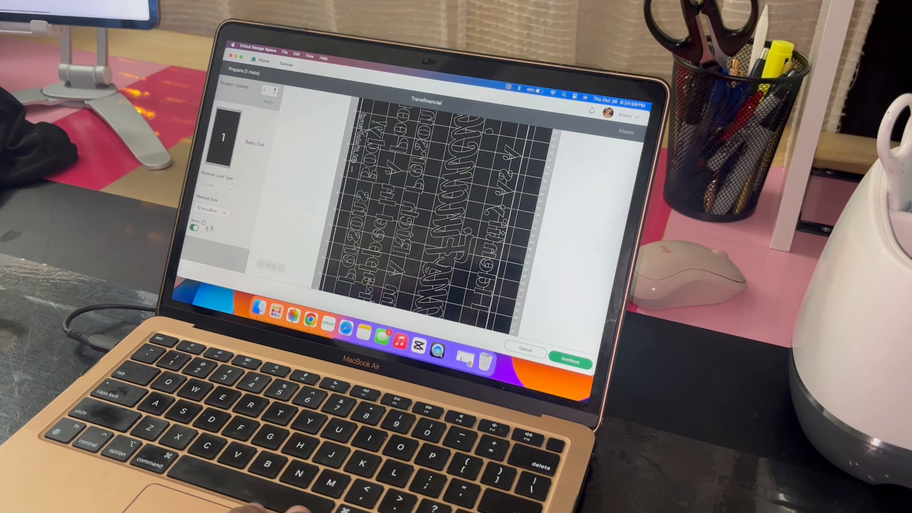
Continue from the mirrored mat preview to the Make screen to connect the Cricut Maker.
{"action": "left_click", "coordinate": [572, 363]}
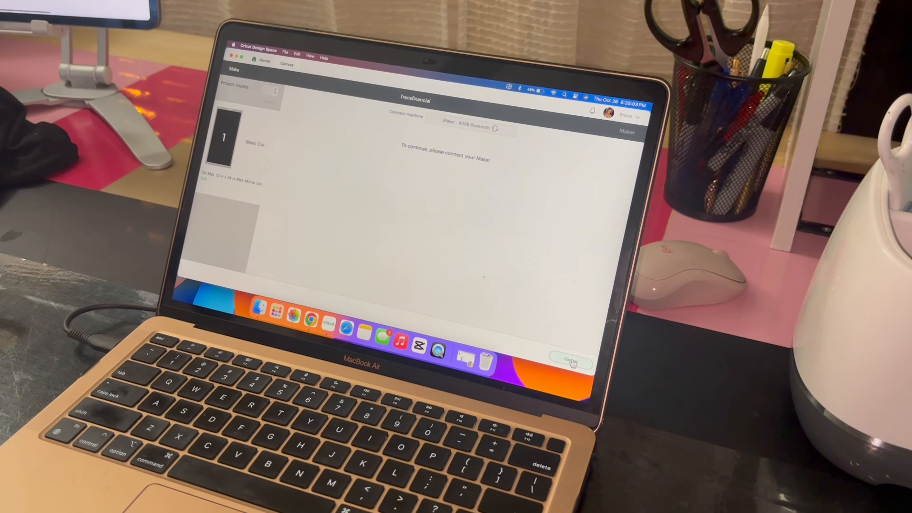